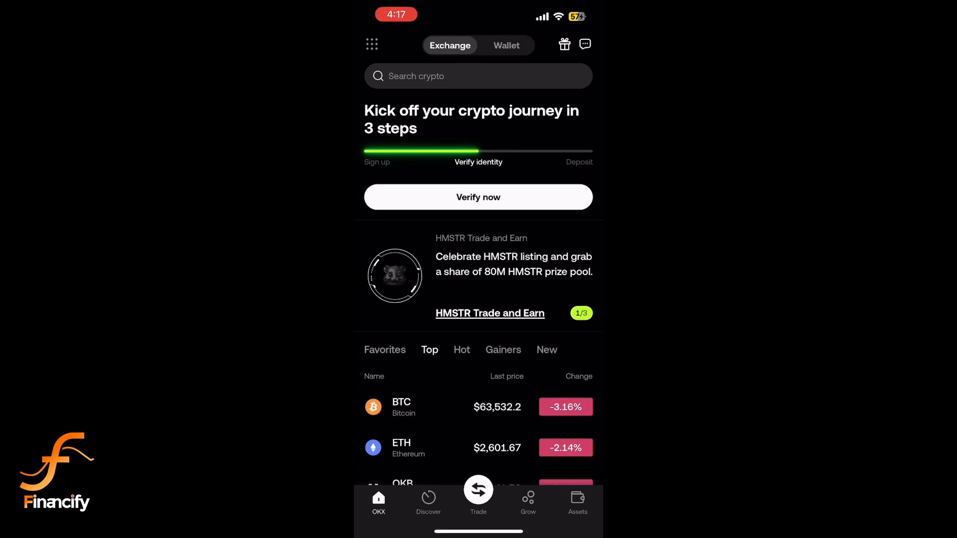
Step: Reach the signed-in account's User Center profile page from the home screen
{"action": "left_click", "coordinate": [371, 43]}
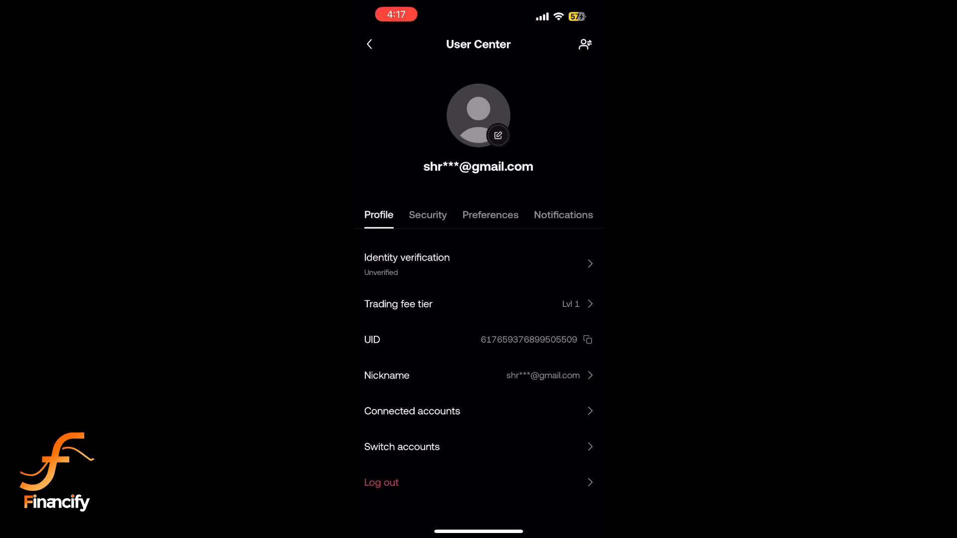
Step: Under Security > Account management, choose Close account and accept the permanence warning
{"action": "left_click", "coordinate": [428, 216]}
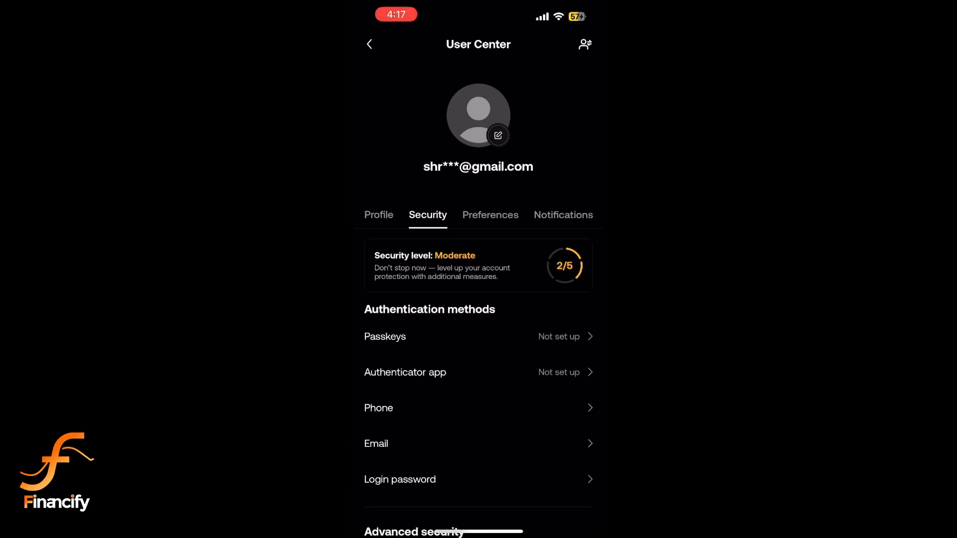
{"action": "scroll", "scroll_direction": "down", "scroll_amount": 3}
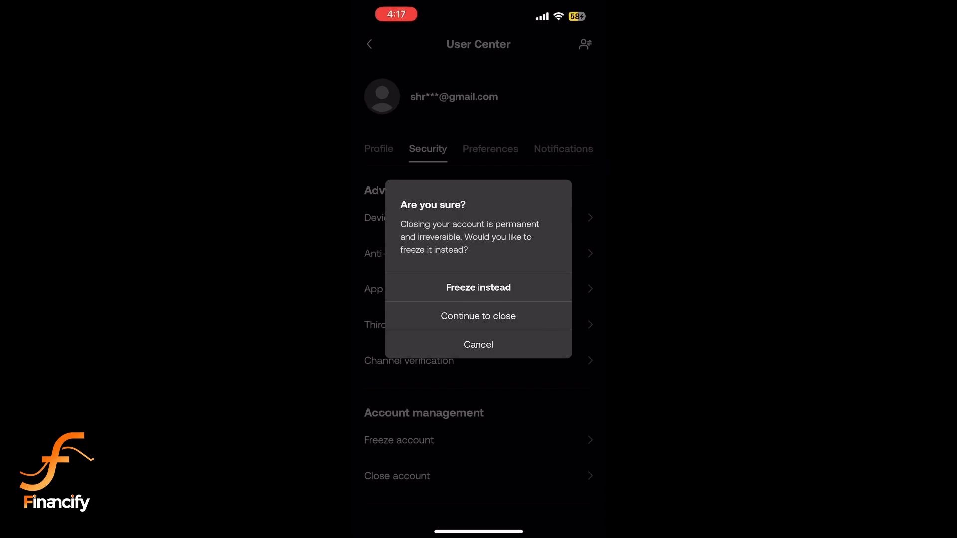
{"action": "left_click", "coordinate": [478, 316]}
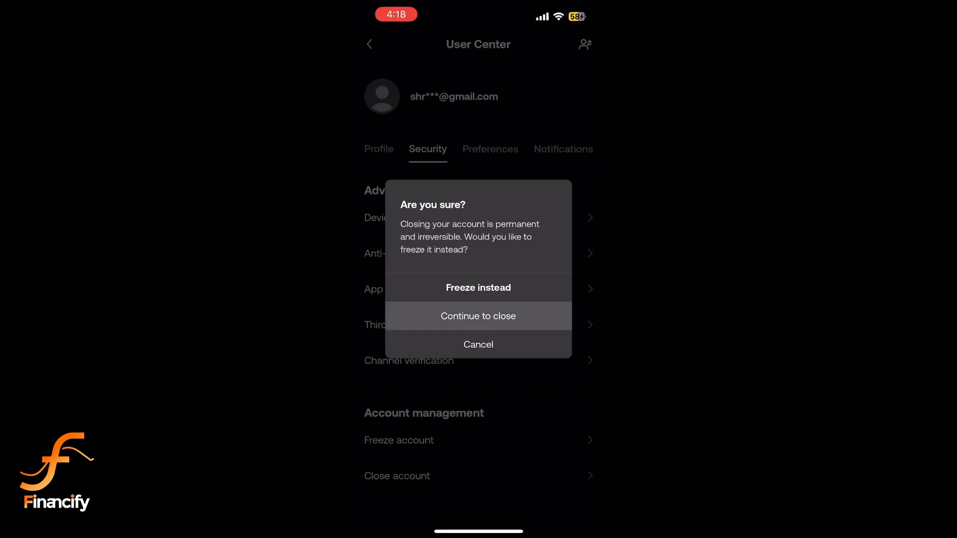
Step: Submit a closing reason, decline the freeze offer, and confirm the zero-balance closure checklist
{"action": "left_click", "coordinate": [478, 316]}
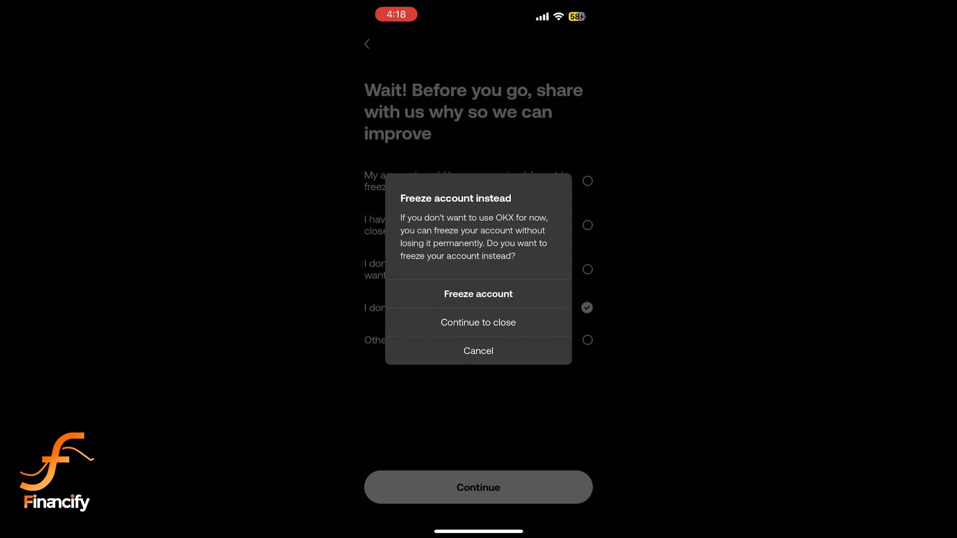
{"action": "left_click", "coordinate": [478, 323]}
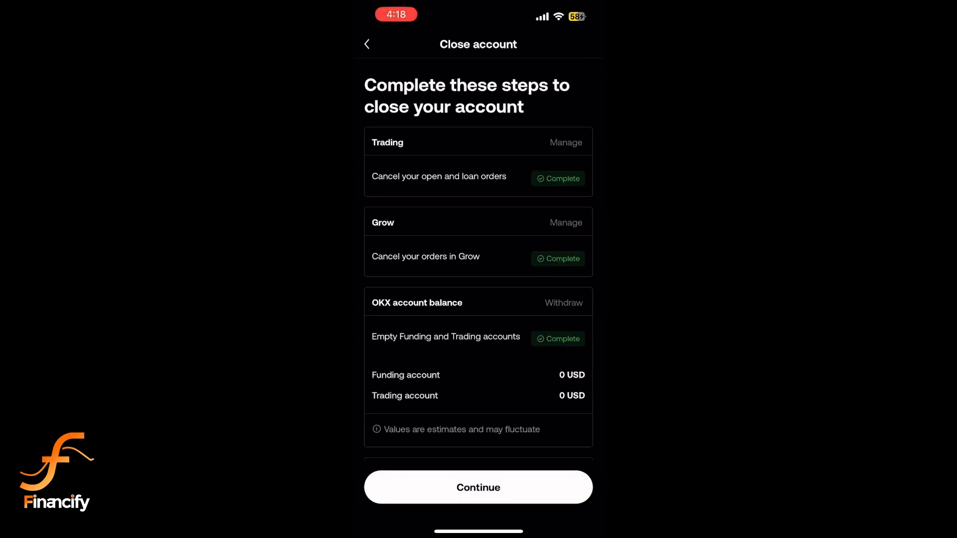
{"action": "left_click", "coordinate": [478, 488]}
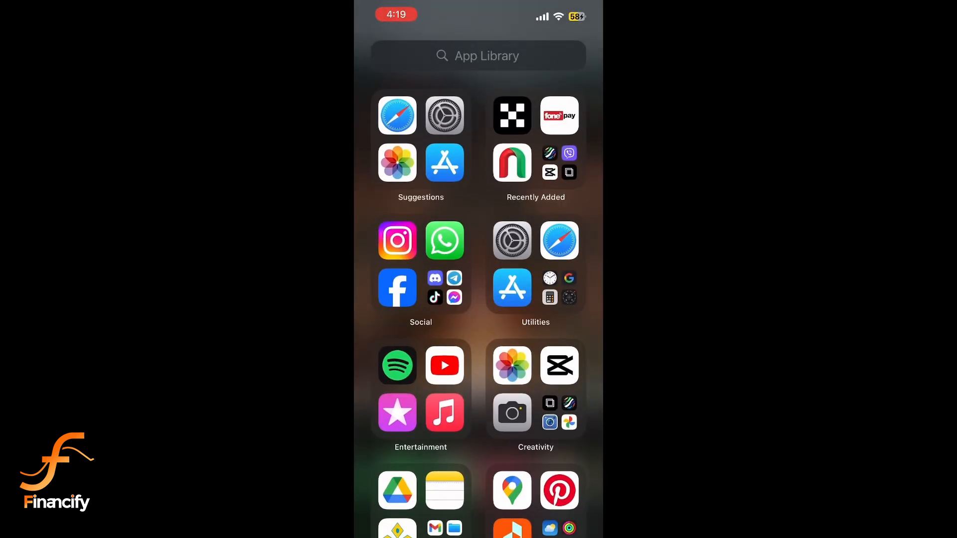
Step: Choose Delete App for OKX in the App Library, reaching the delete confirmation
{"action": "left_click", "coordinate": [511, 116]}
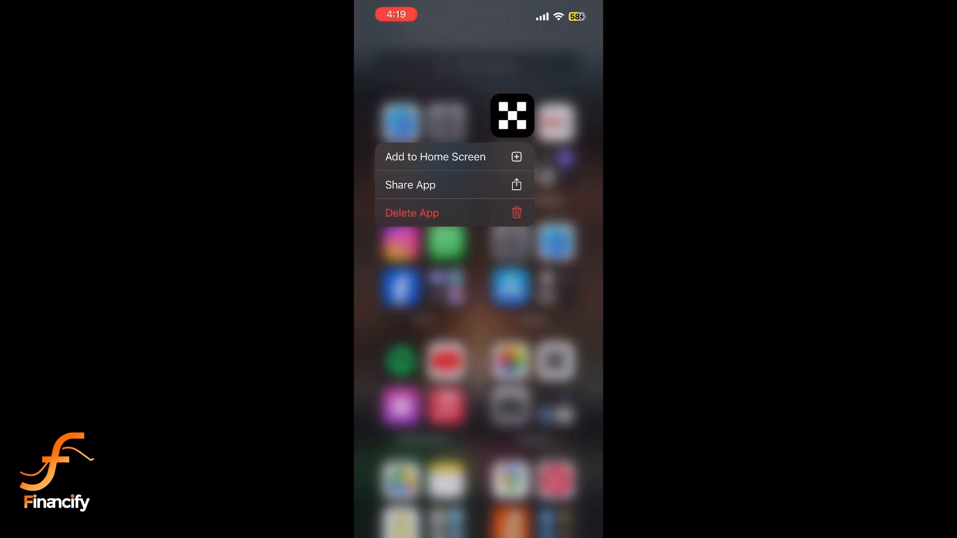
{"action": "left_click", "coordinate": [412, 212]}
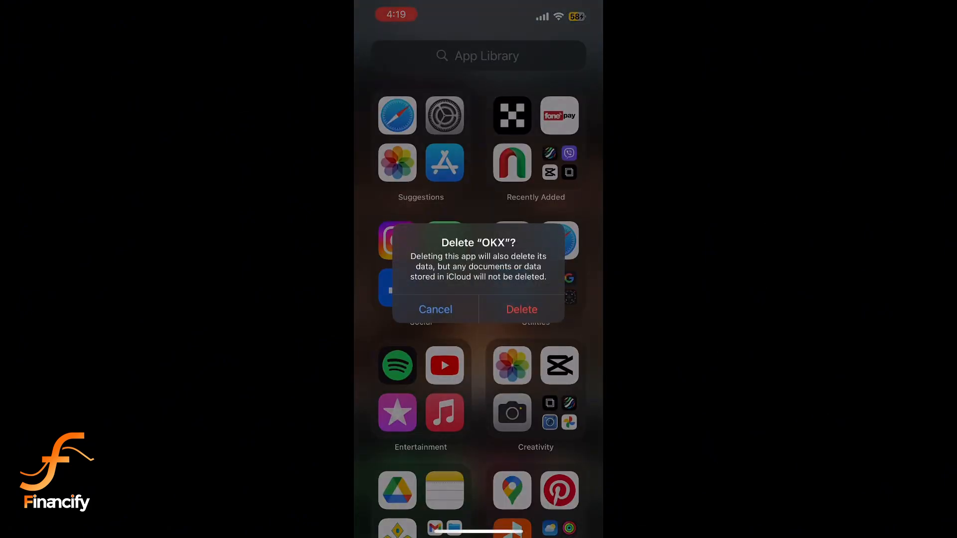